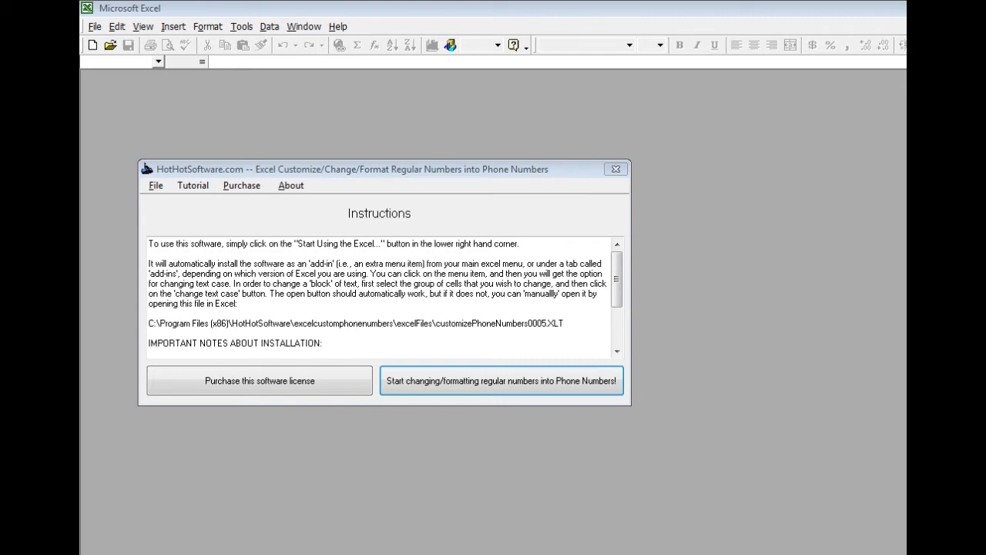
mouse_move(464, 380)
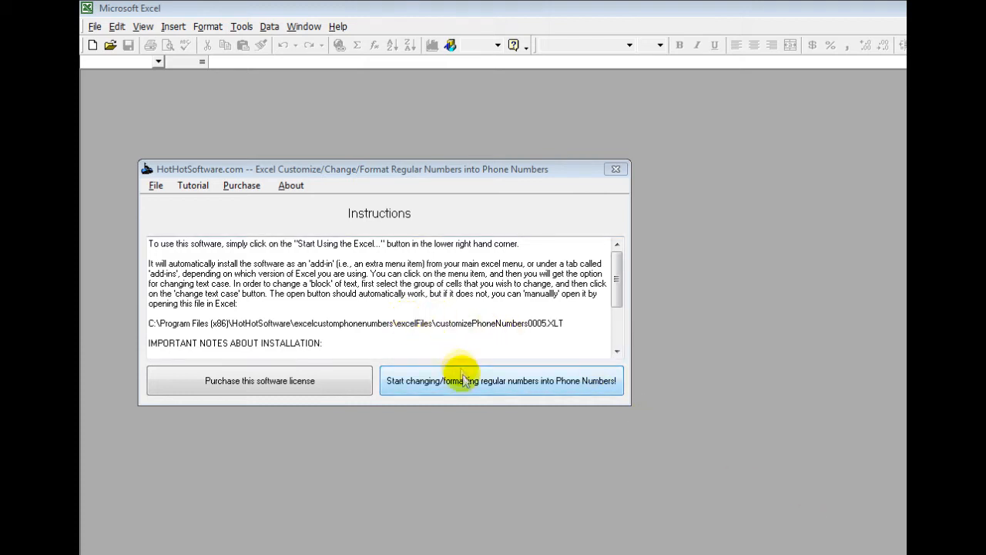
mouse_move(473, 390)
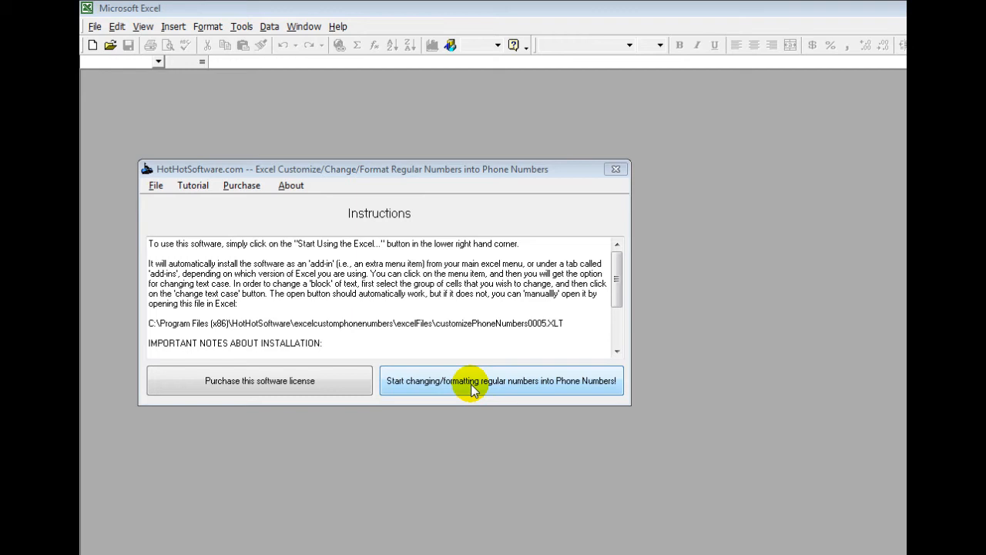
- Launch the HotHotSoftware phone number formatting add-in in Excel from the installer
left_click(501, 381)
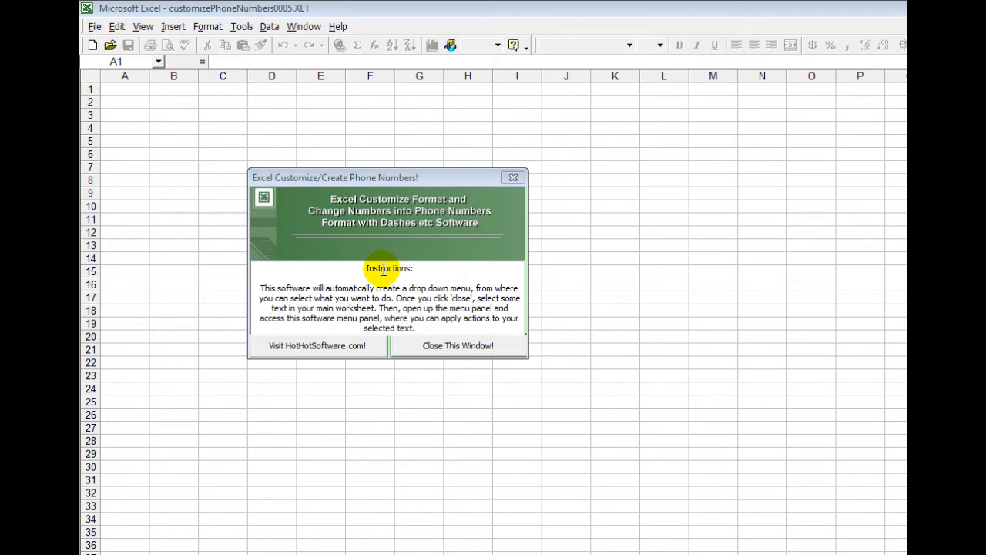
mouse_move(322, 349)
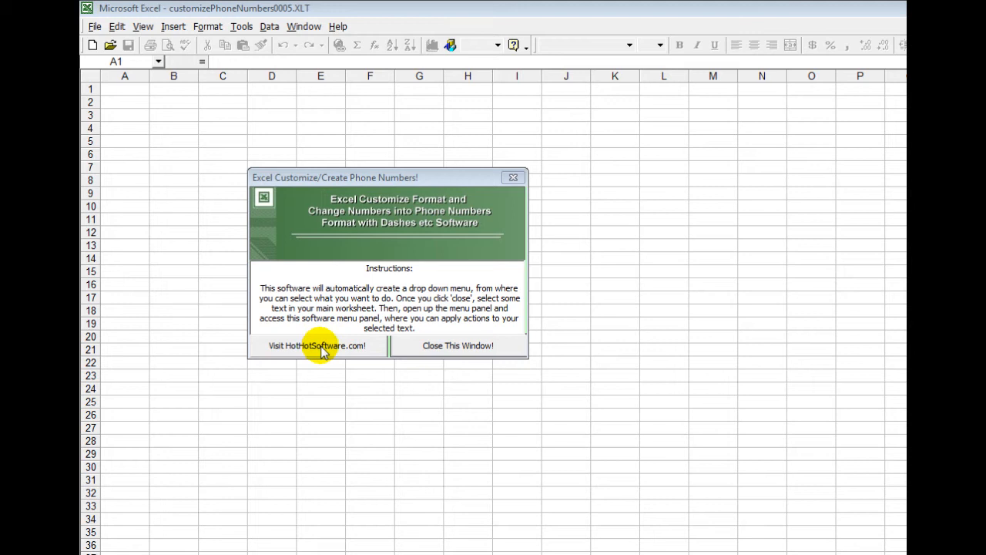
mouse_move(447, 345)
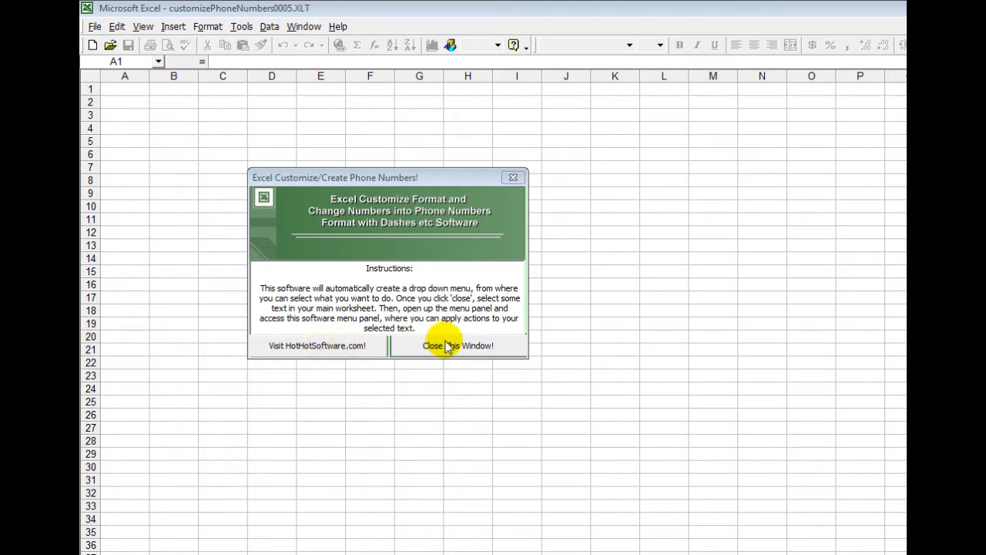
- Close the add-in instructions window and view the Phone Numbers Format menu
left_click(458, 345)
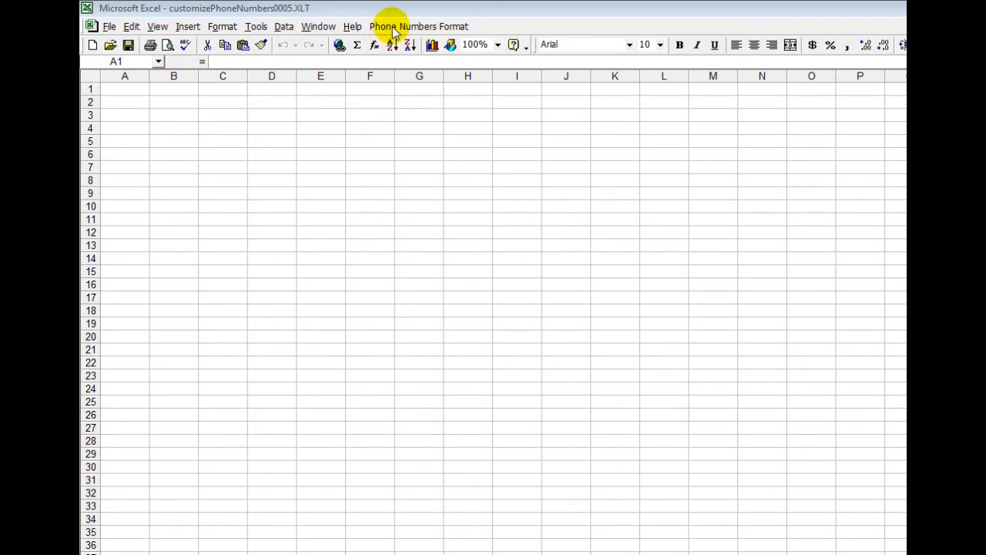
left_click(419, 26)
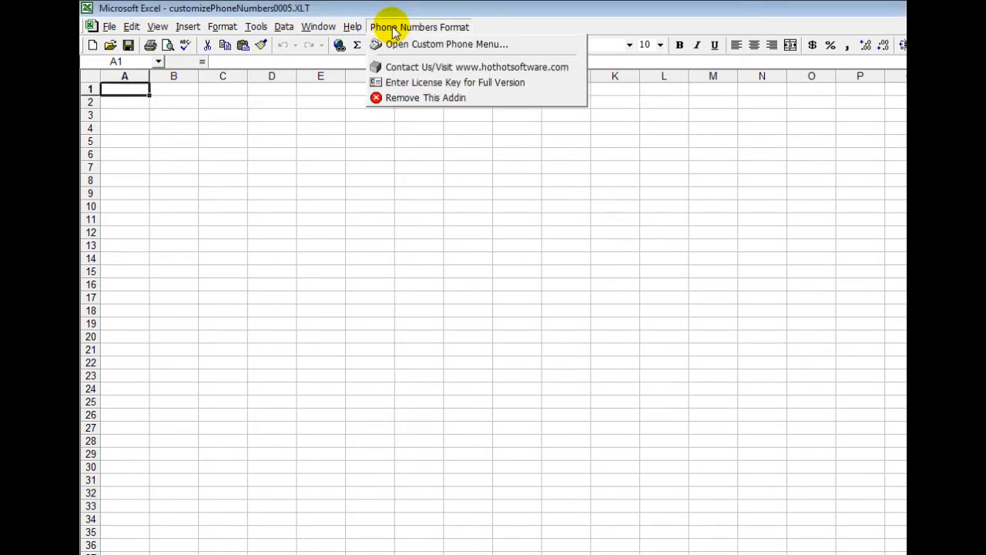
mouse_move(398, 82)
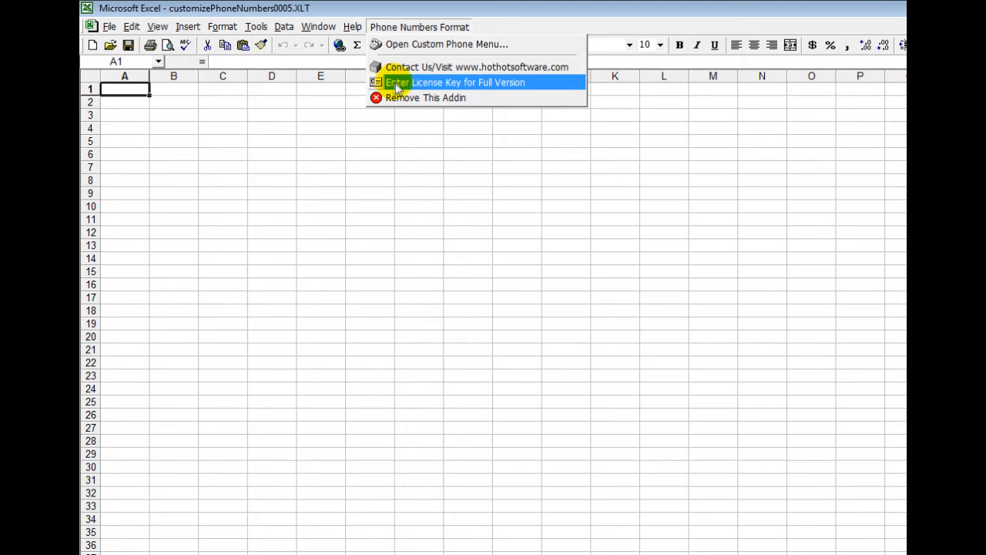
mouse_move(454, 83)
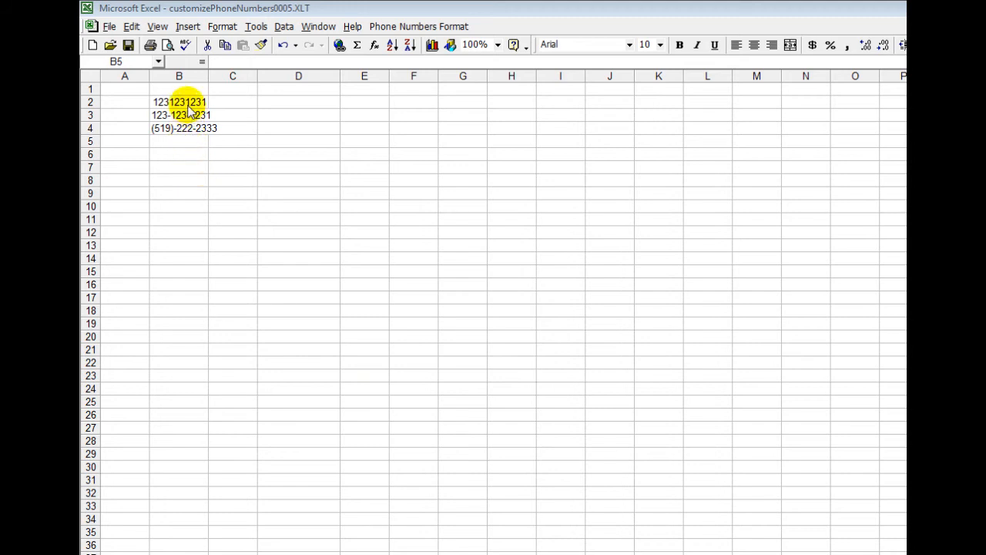
- Select the sample numbers in B2:B4 and bring up the Phone Numbers Format menu
left_click(179, 102)
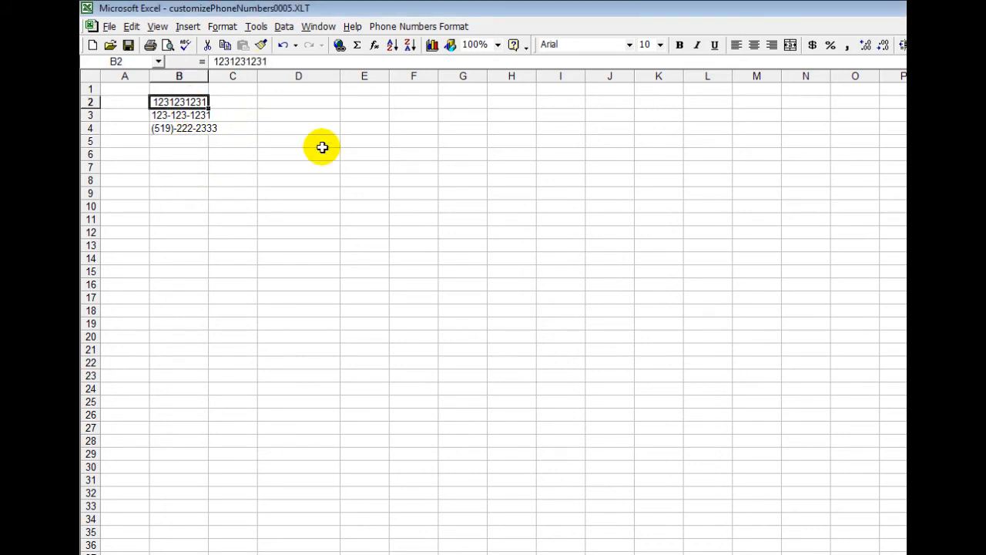
left_click(179, 115)
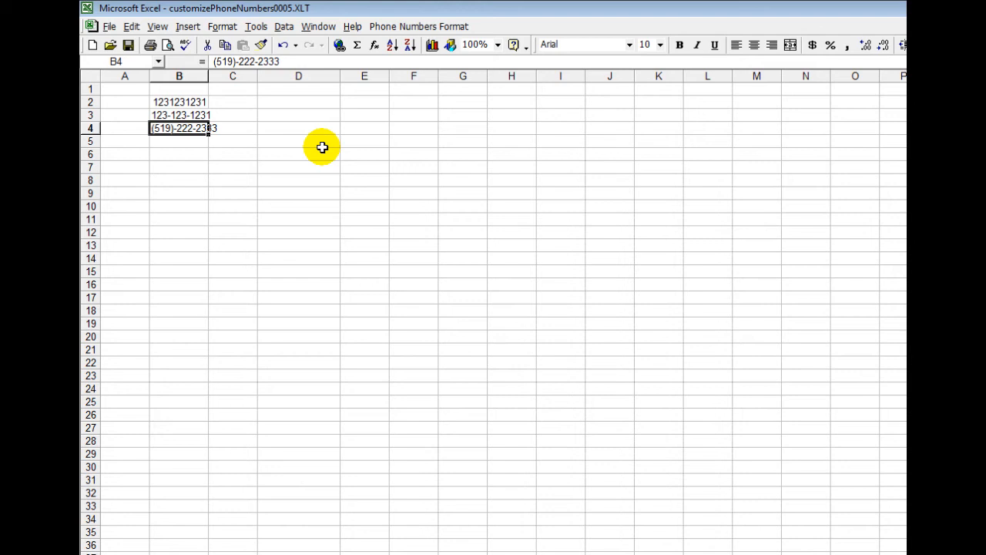
left_click(179, 102)
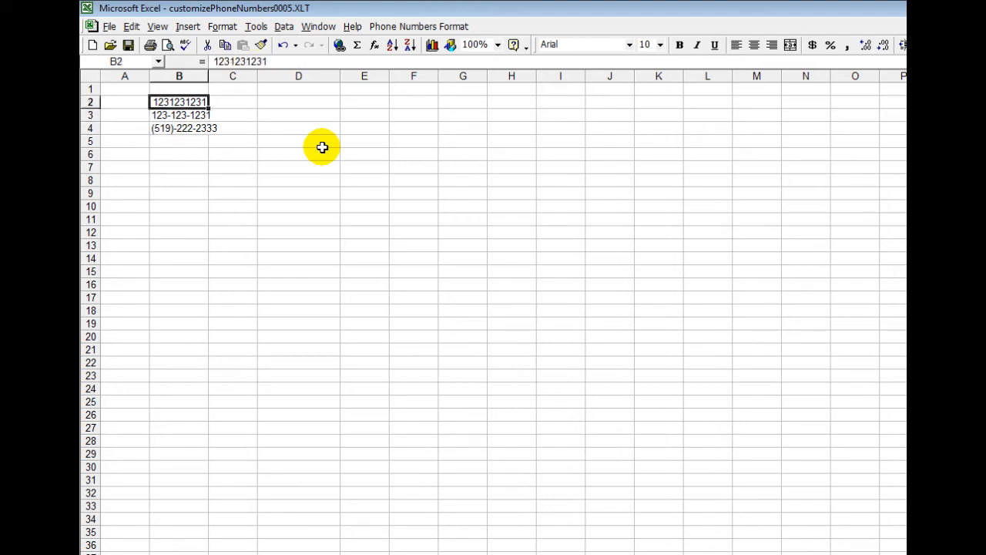
left_click_drag(178, 102, 179, 128)
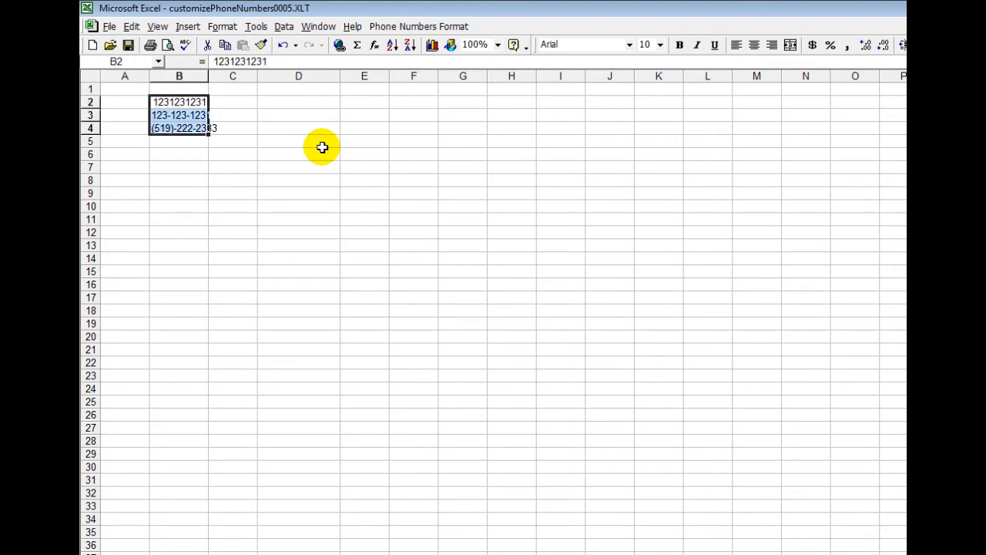
left_click(418, 26)
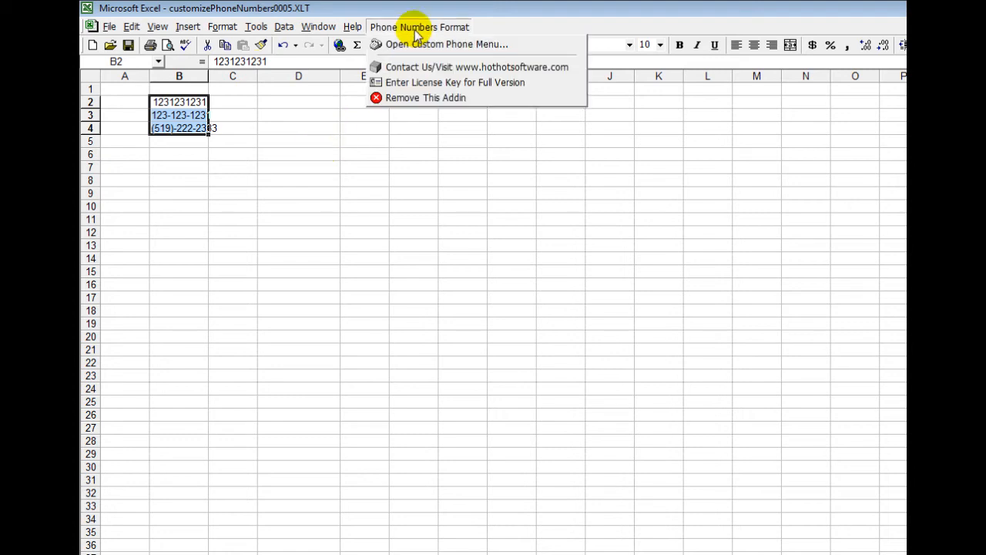
mouse_move(404, 44)
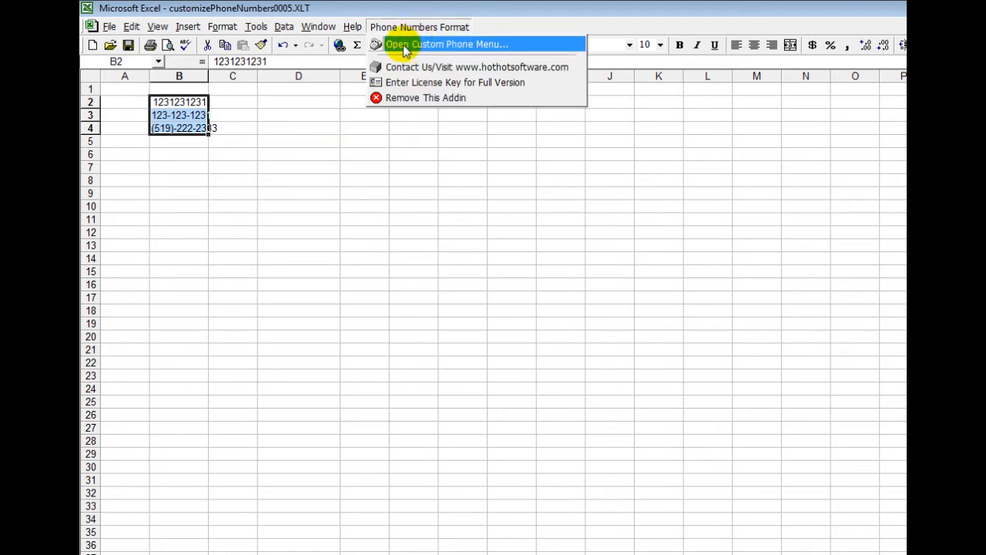
left_click(447, 44)
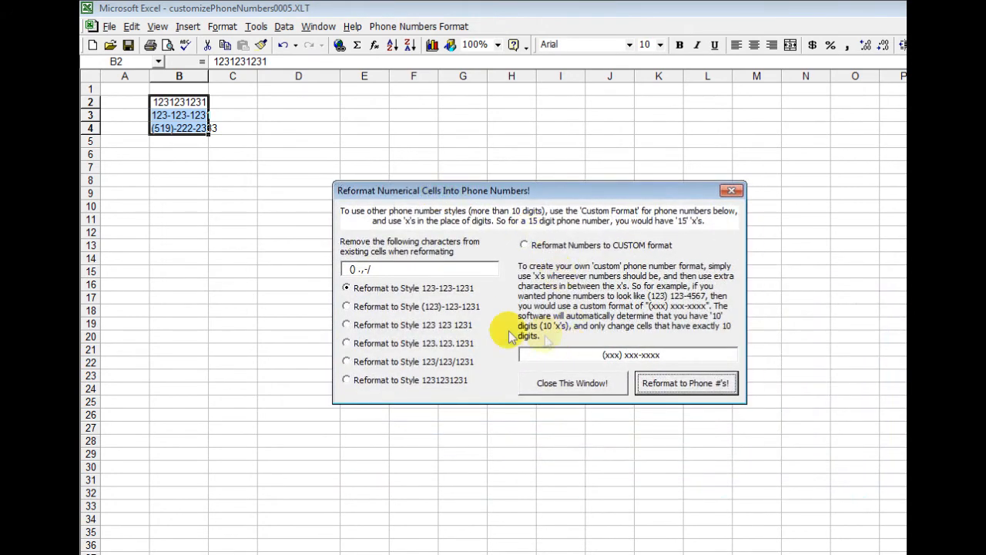
mouse_move(427, 287)
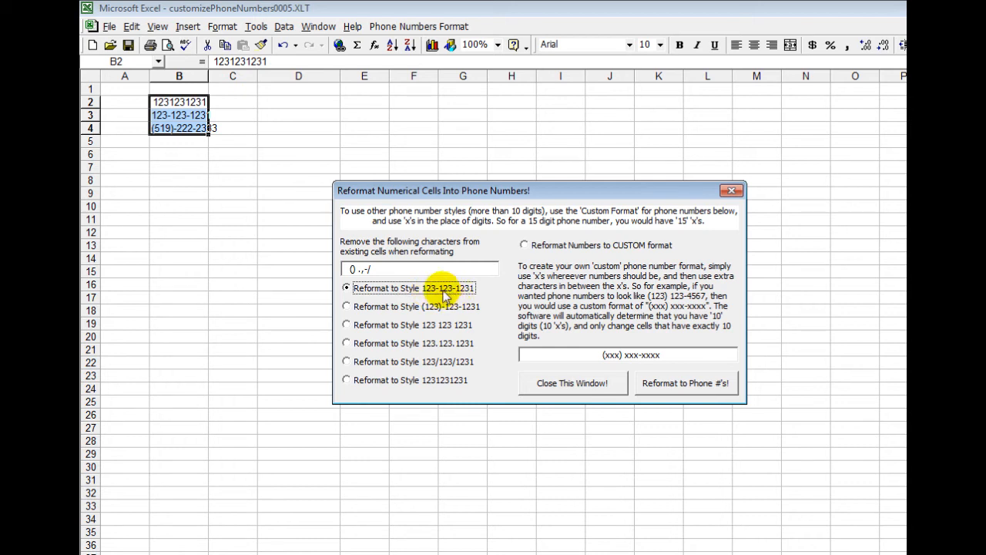
mouse_move(570, 372)
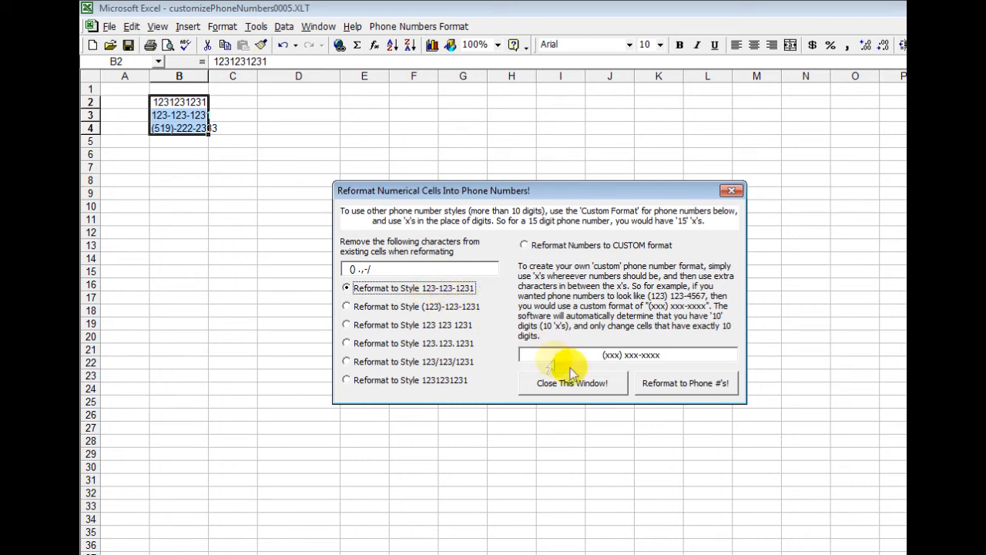
mouse_move(695, 388)
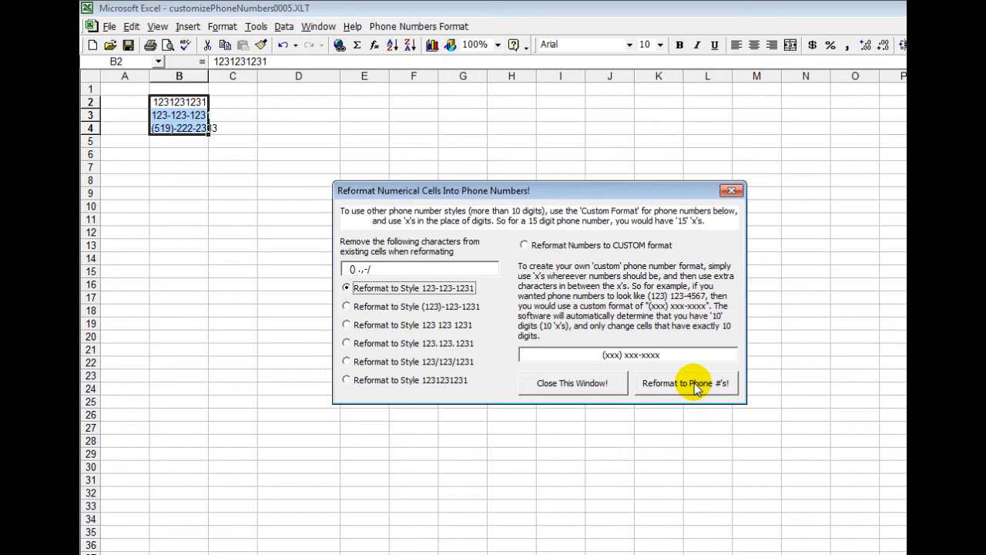
left_click(685, 383)
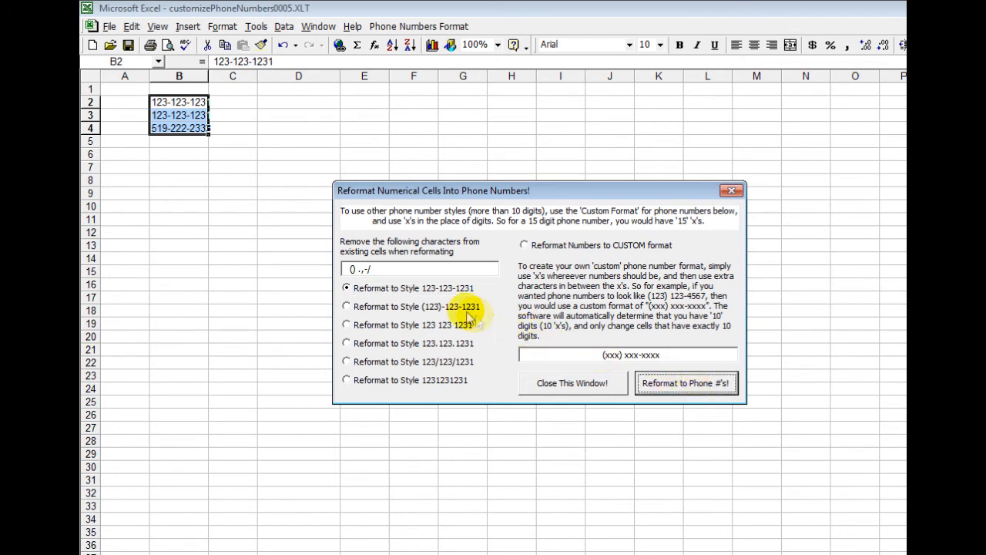
mouse_move(401, 299)
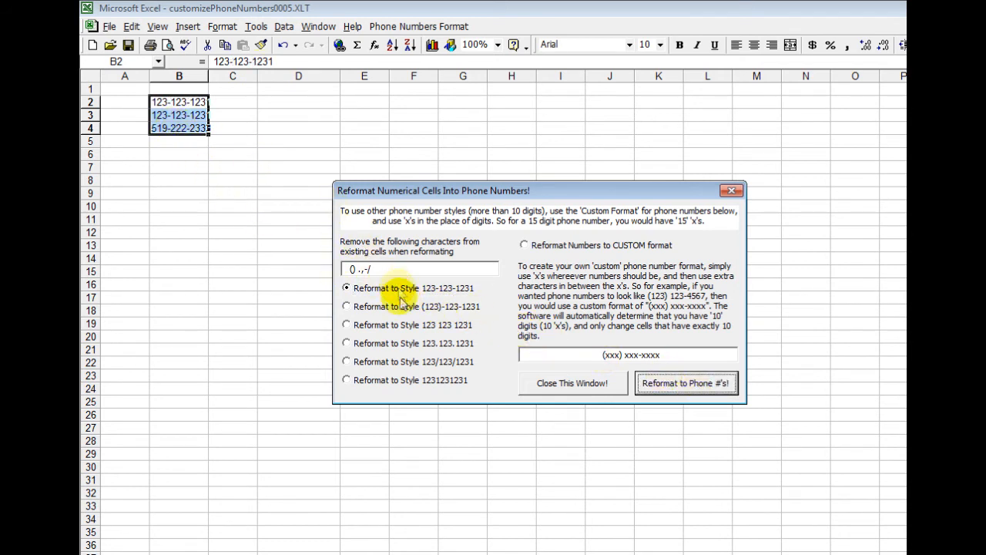
left_click(346, 306)
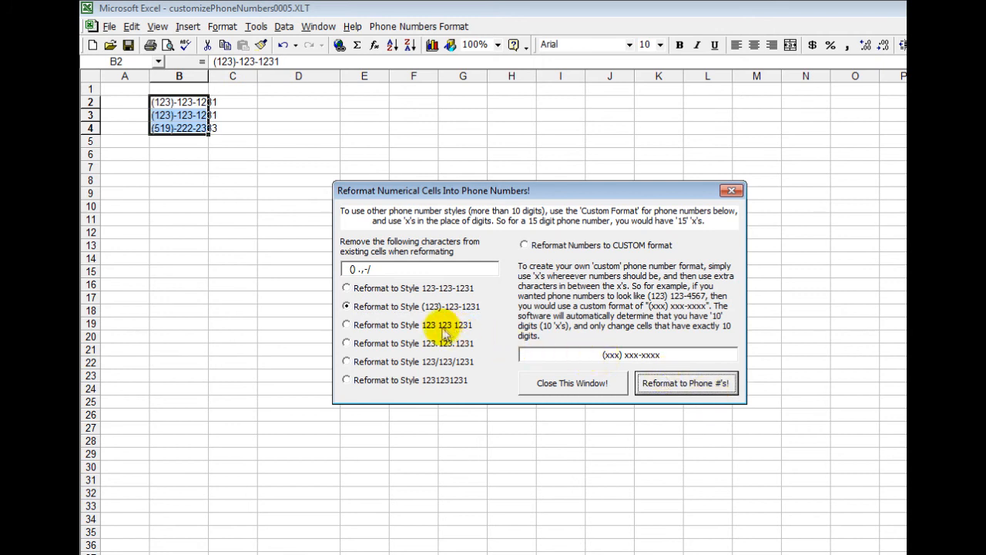
left_click(346, 343)
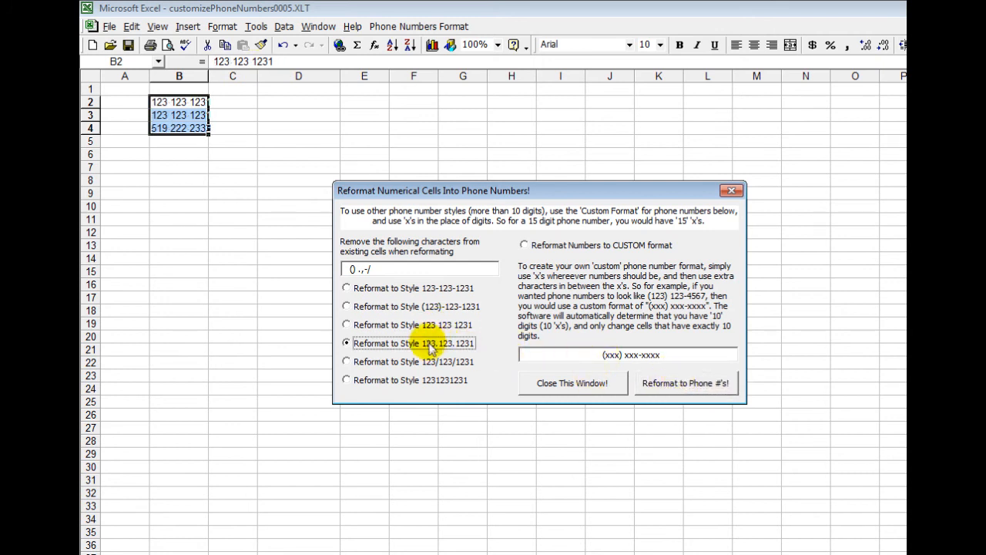
left_click(346, 361)
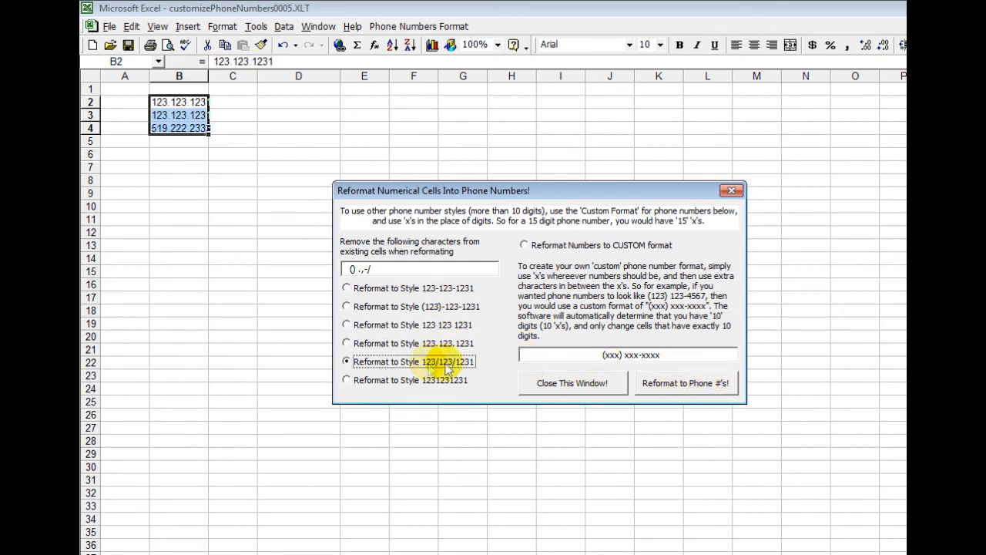
left_click(346, 379)
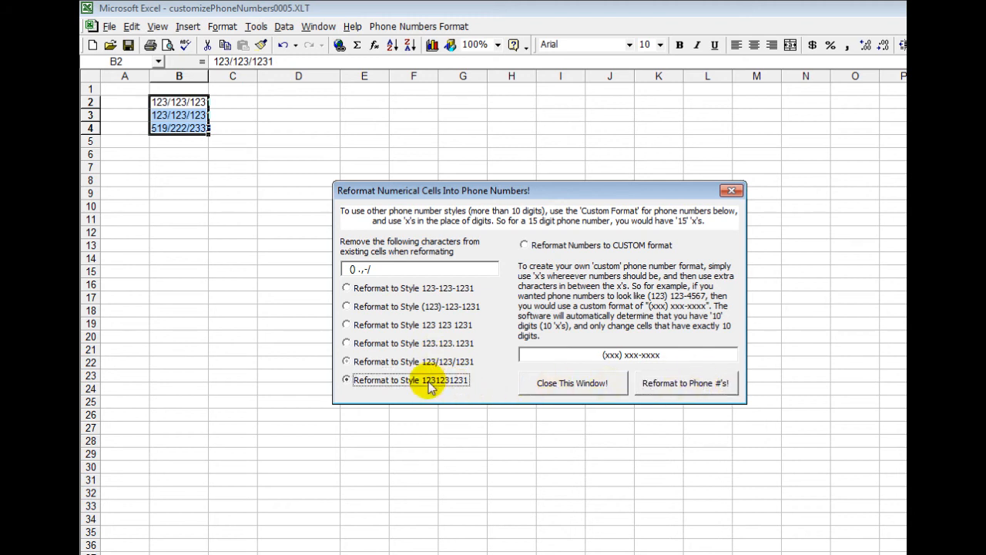
left_click(686, 383)
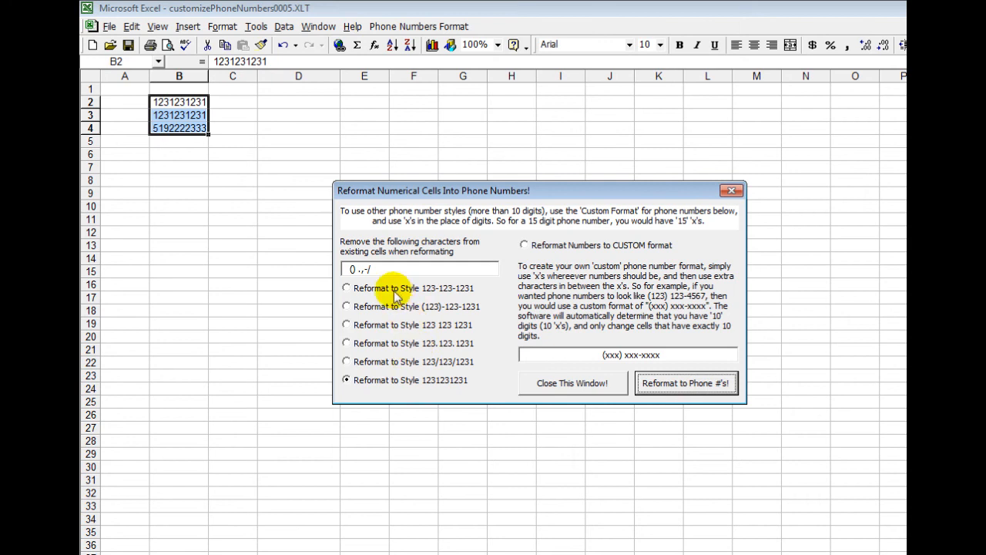
- Apply the custom (xxx) xxx-xxxx pattern, then type [xxx] xxx-xxxx as the custom format
left_click(346, 287)
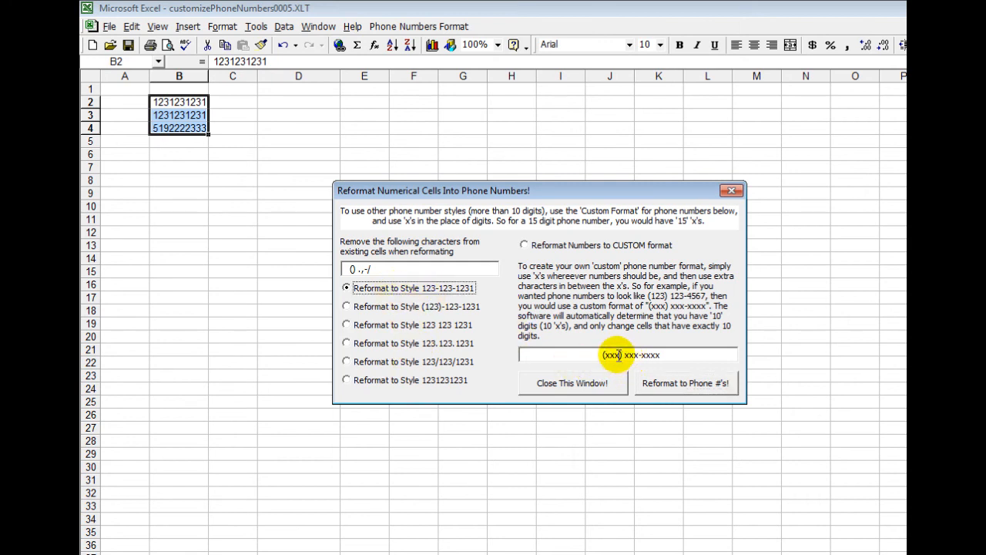
left_click(524, 246)
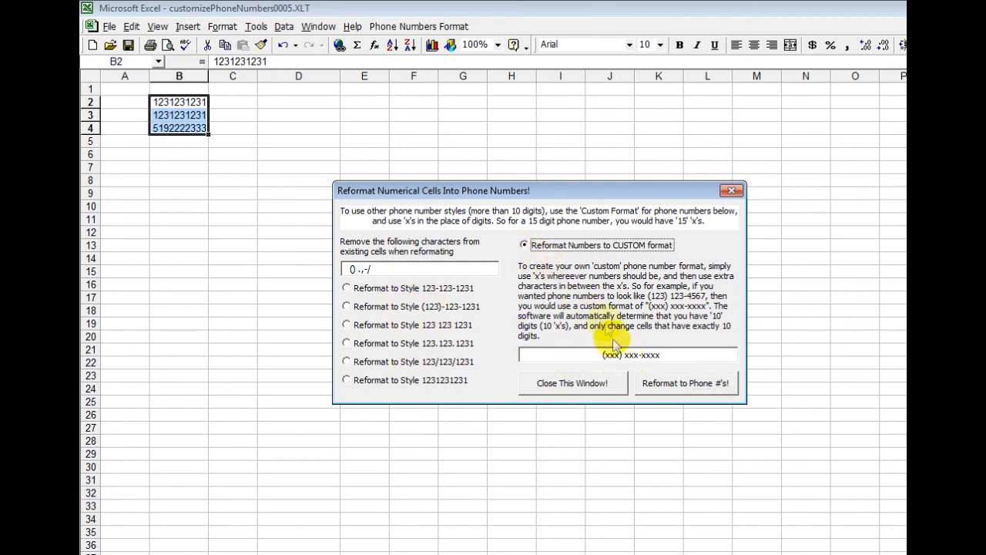
mouse_move(679, 379)
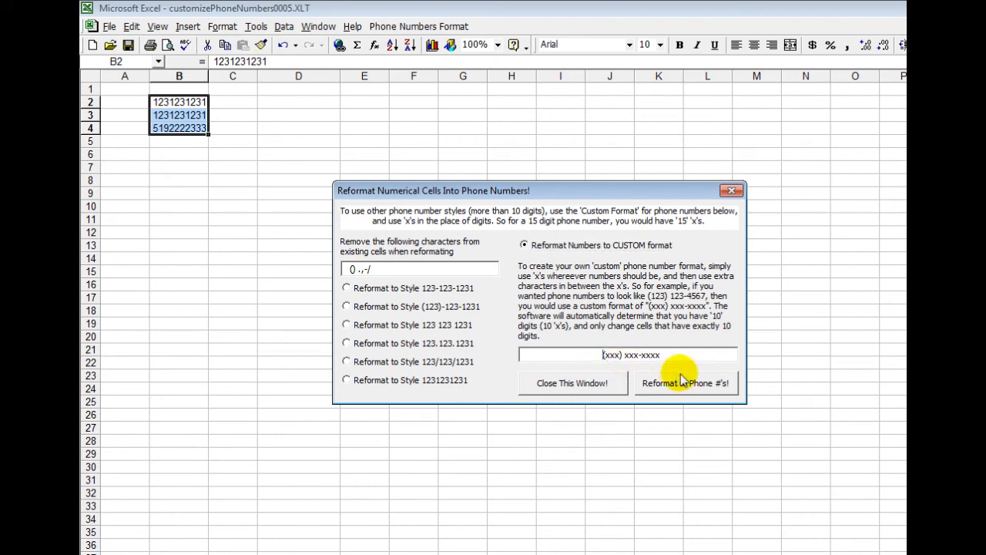
mouse_move(626, 354)
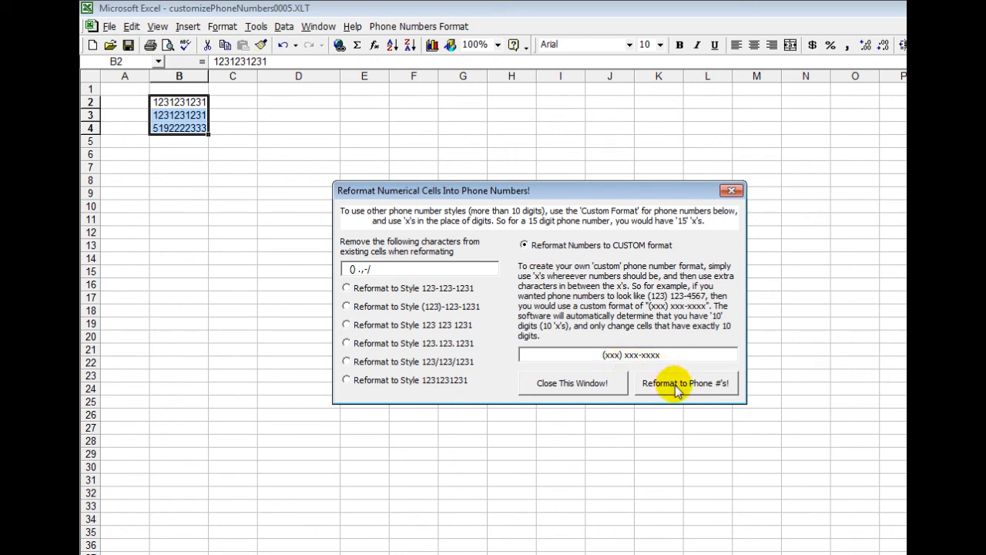
left_click(686, 383)
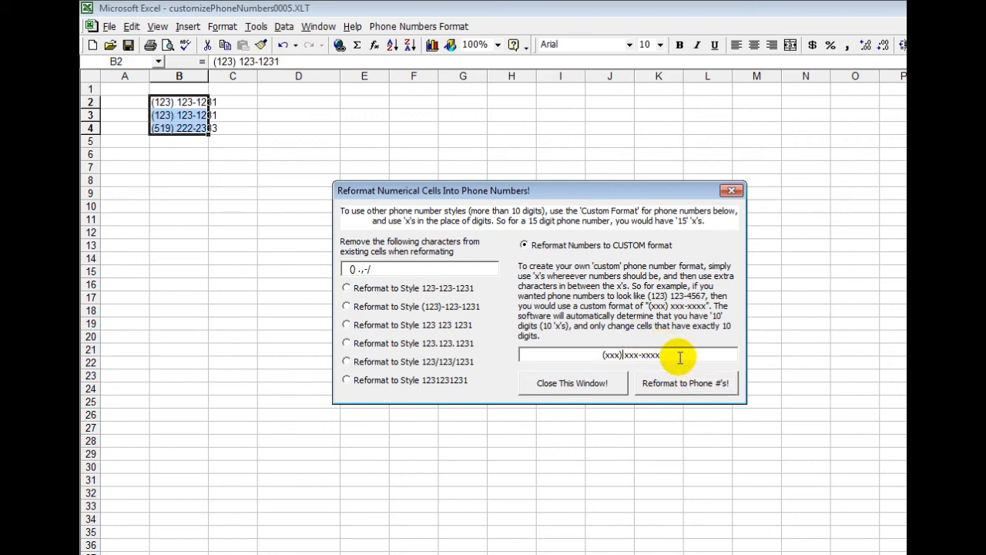
type("[xxx] xxx-xxxx")
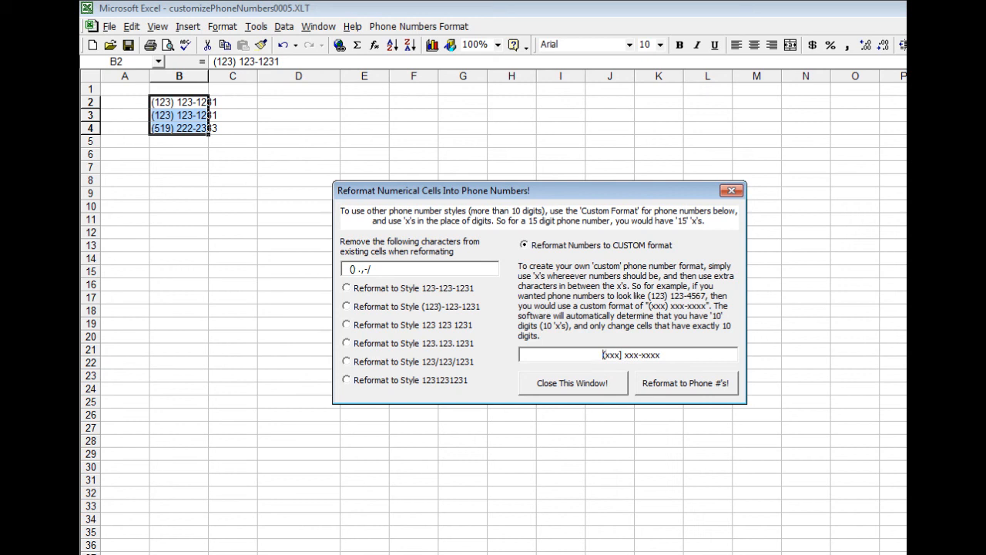